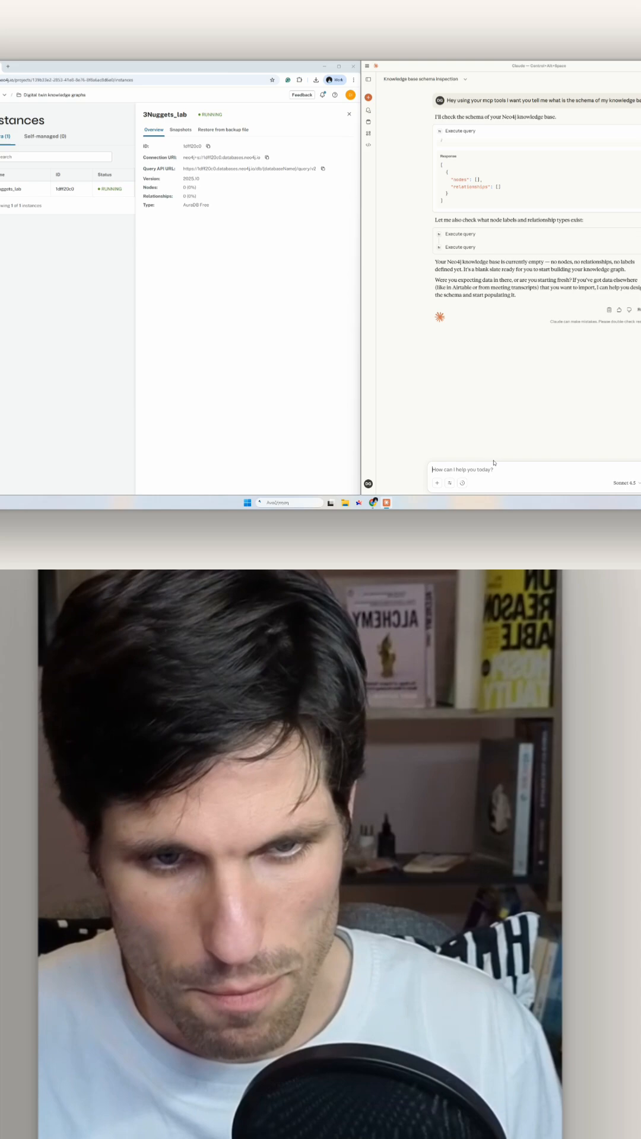
pyautogui.write('Dimitr')
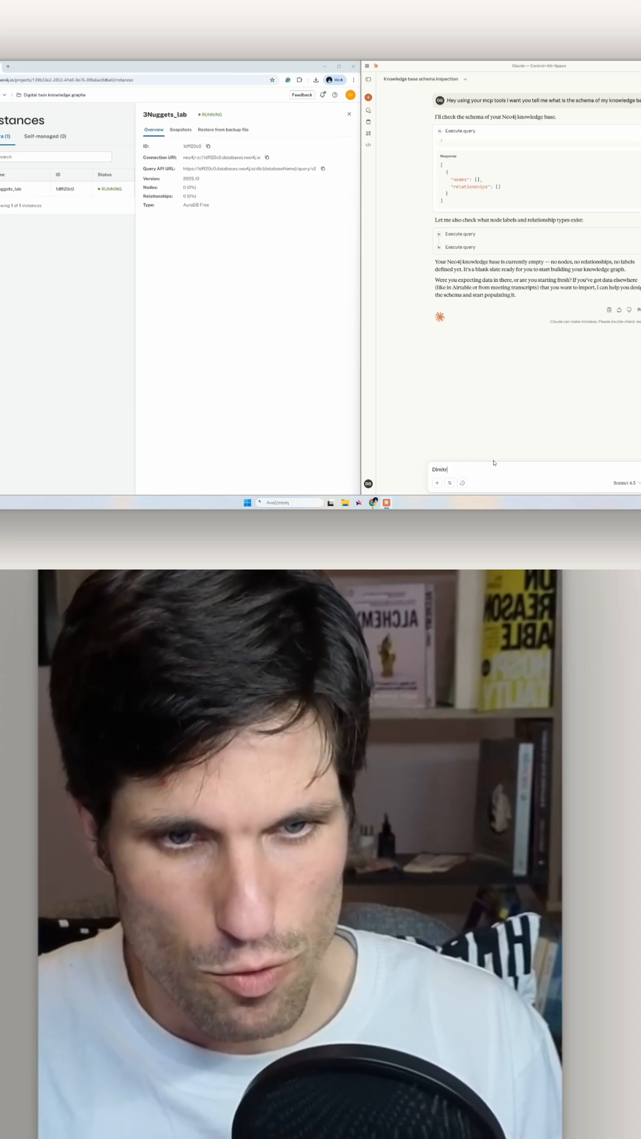
pyautogui.write('is building digital twins and knowledge base')
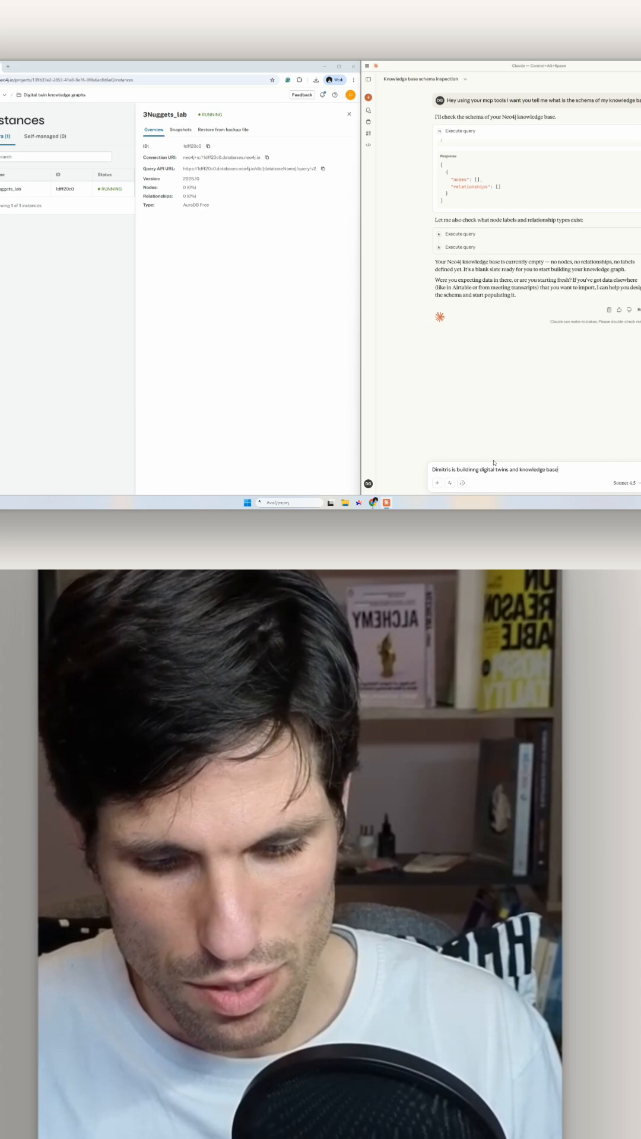
pyautogui.write('using neo4j and he likes claude de')
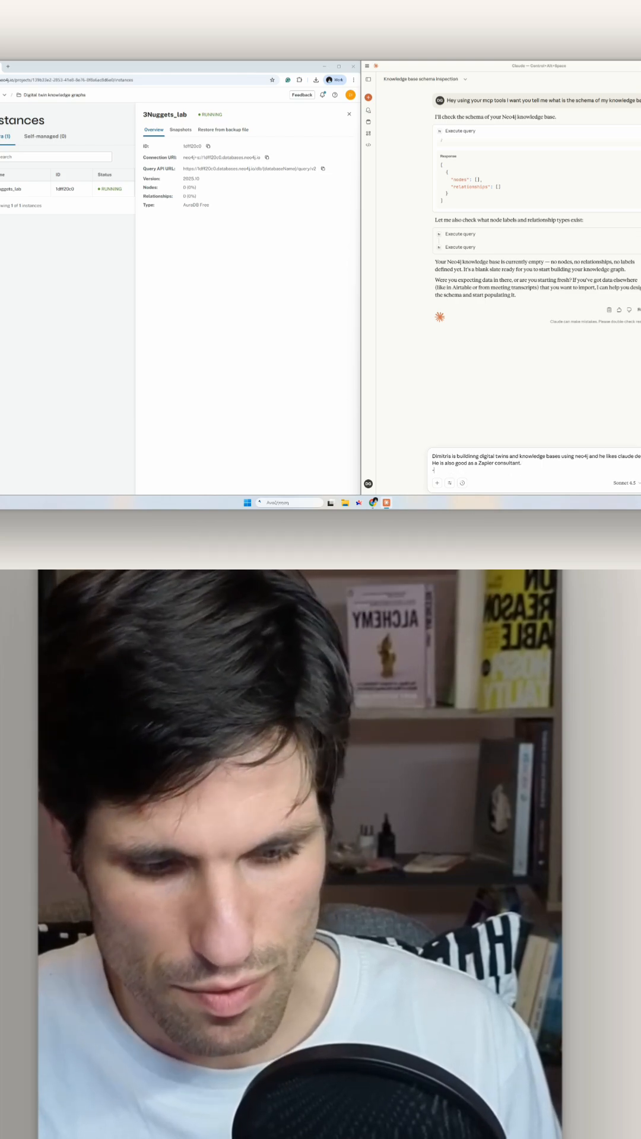
pyautogui.write('Take th')
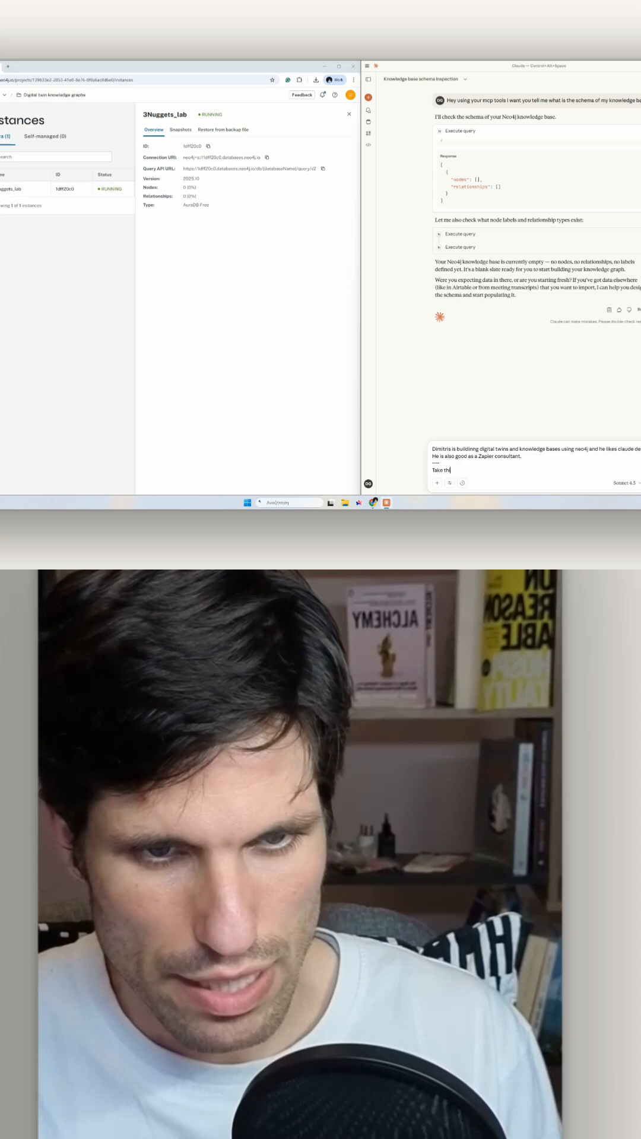
pyautogui.write('is text and give me a')
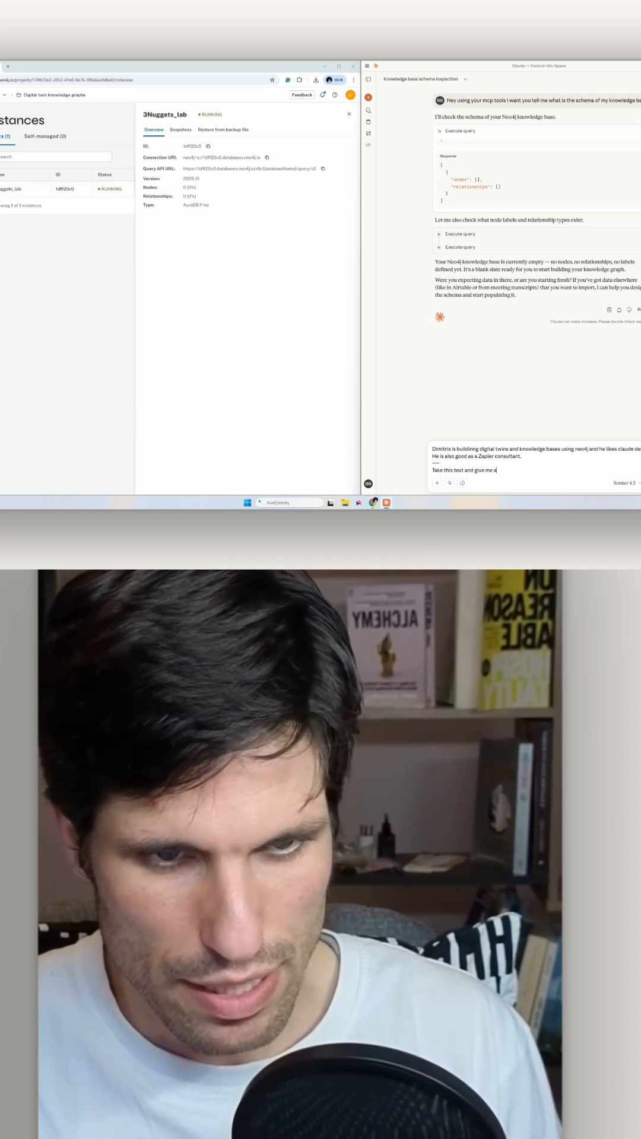
pyautogui.write('n in')
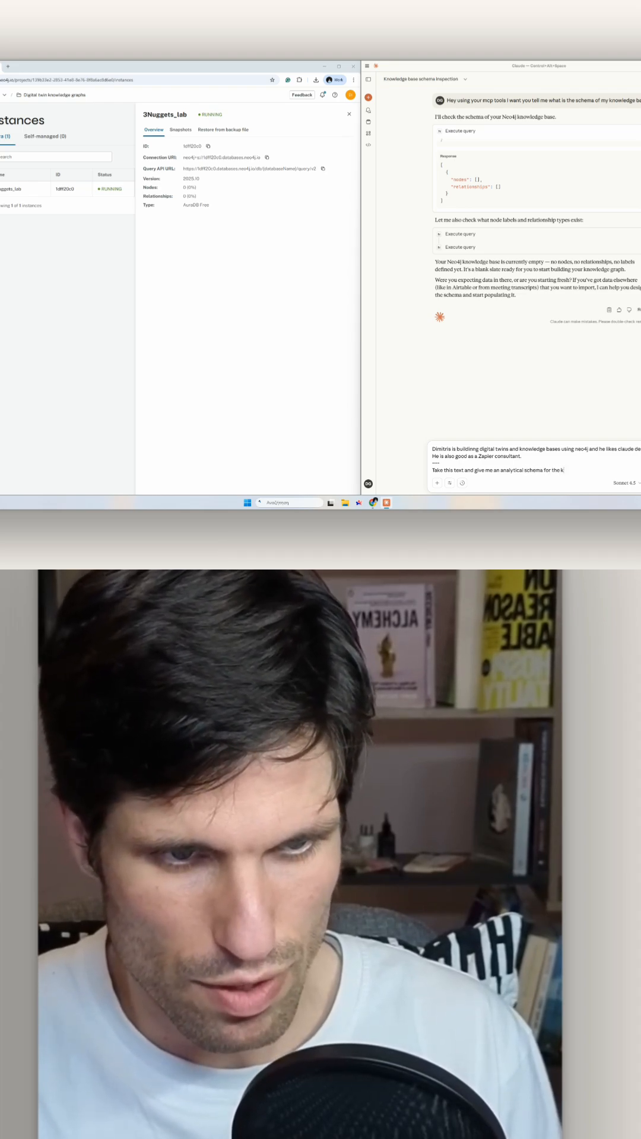
pyautogui.write('now')
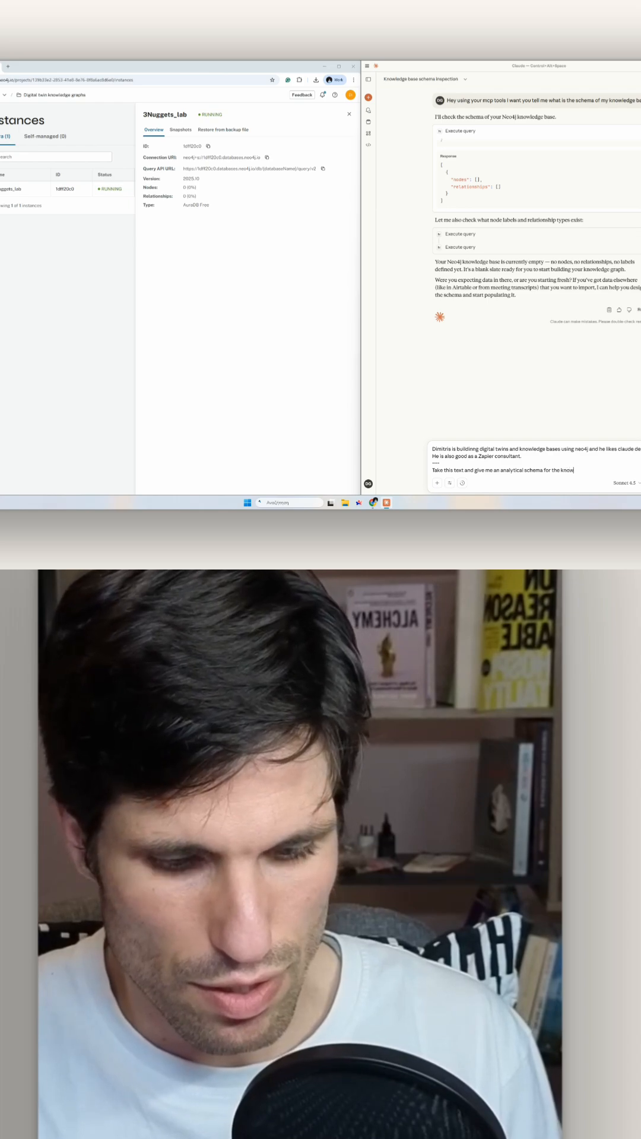
pyautogui.write('ed')
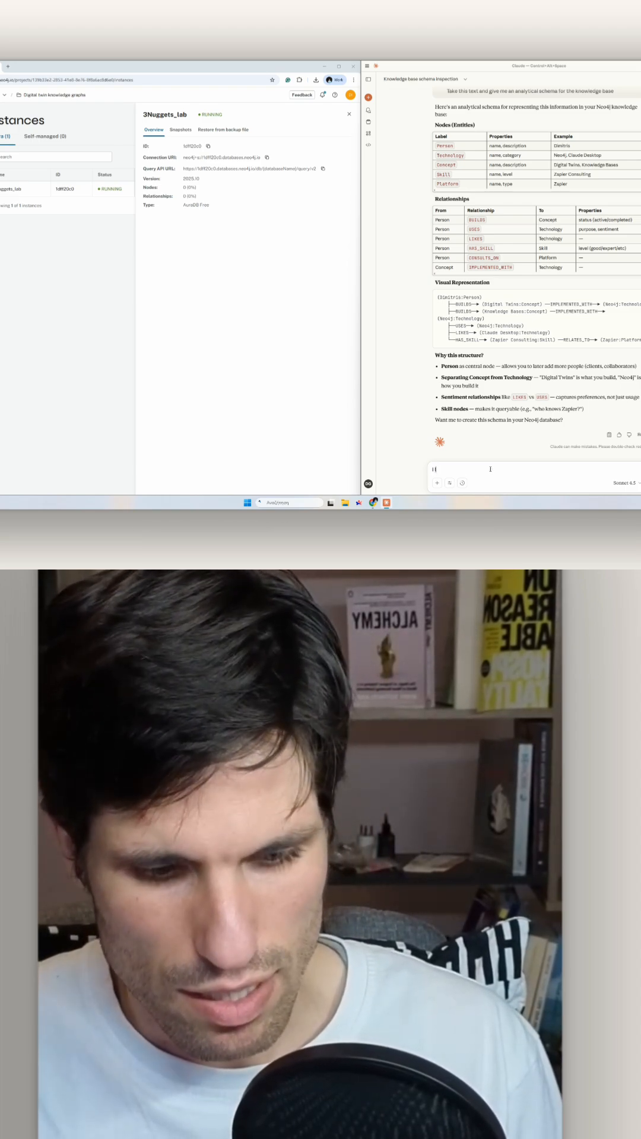
pyautogui.write('I like I')
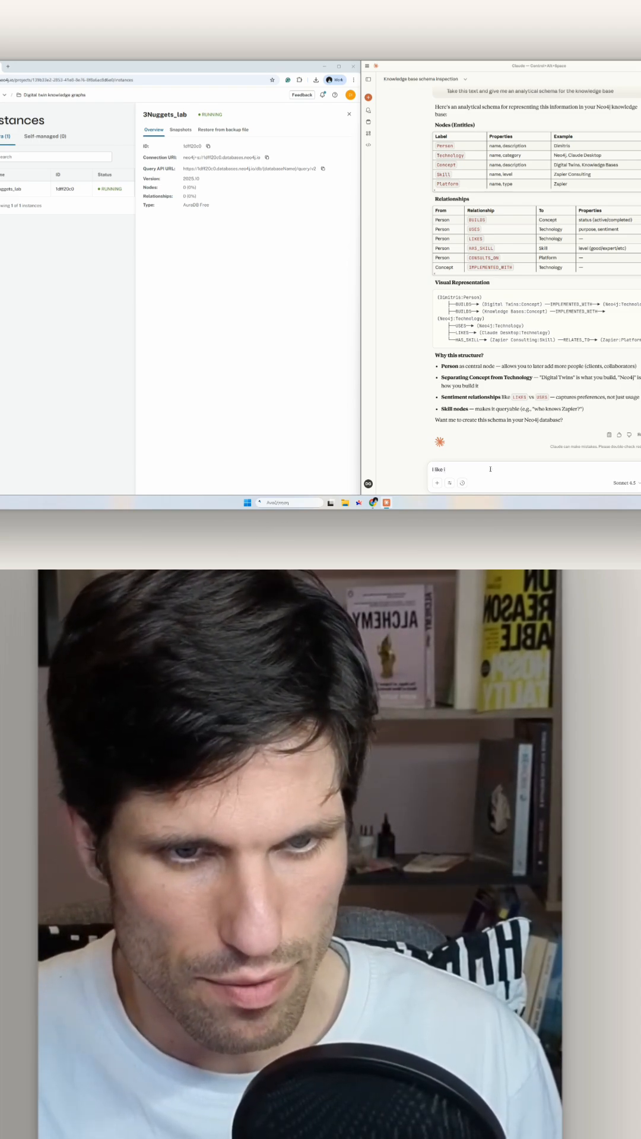
pyautogui.write('t!')
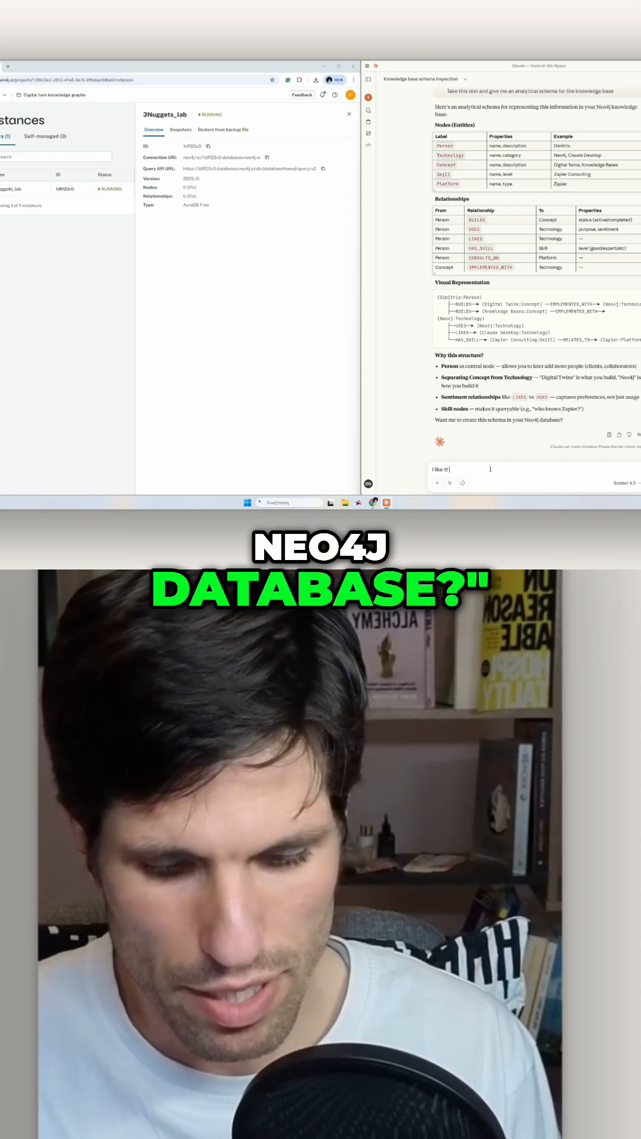
pyautogui.write('yes please')
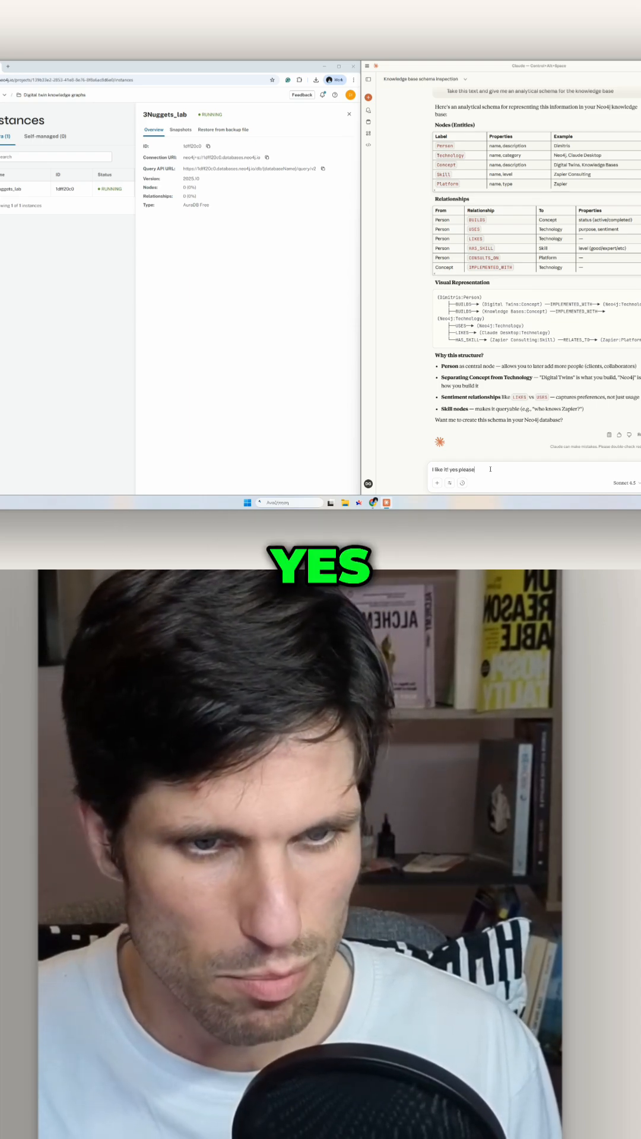